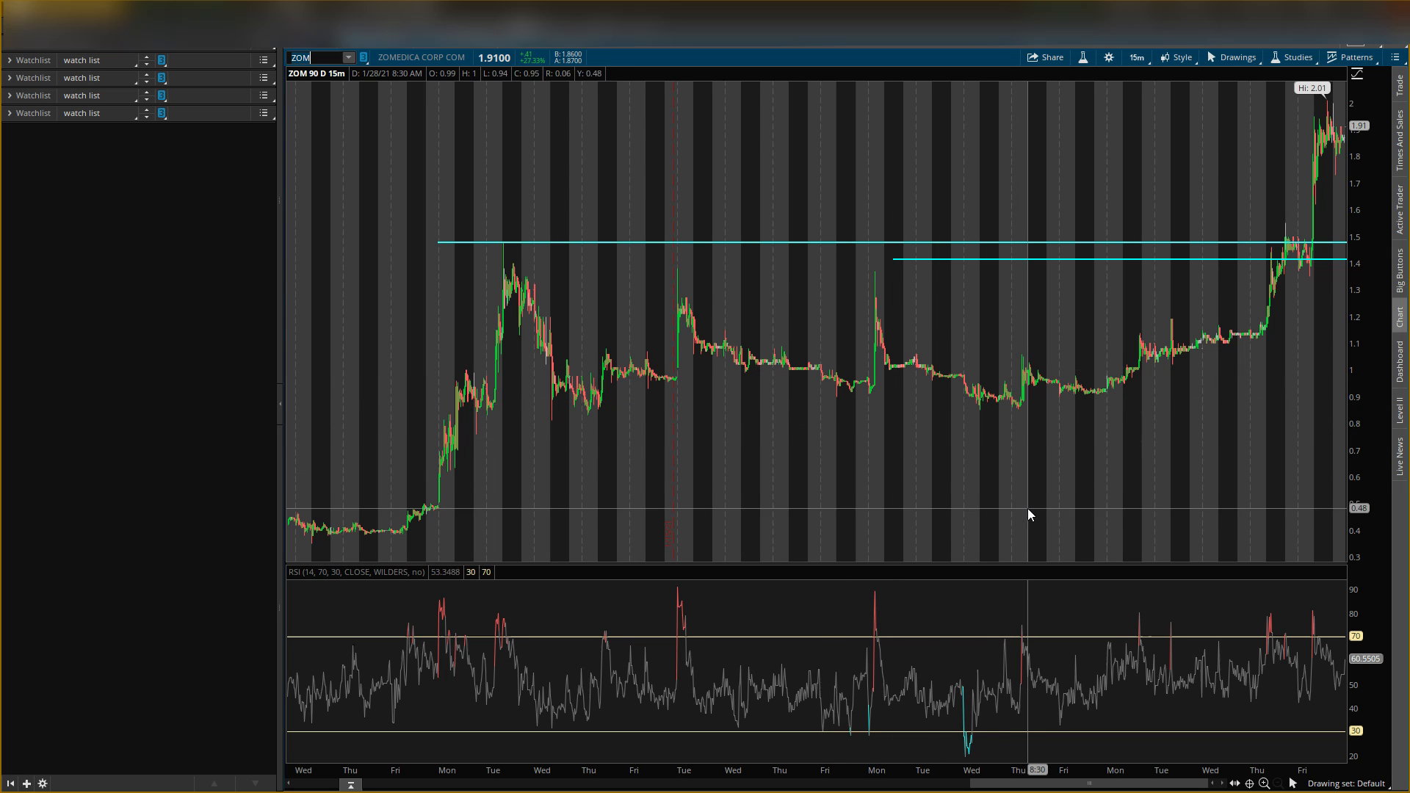
pyautogui.moveTo(1044, 437)
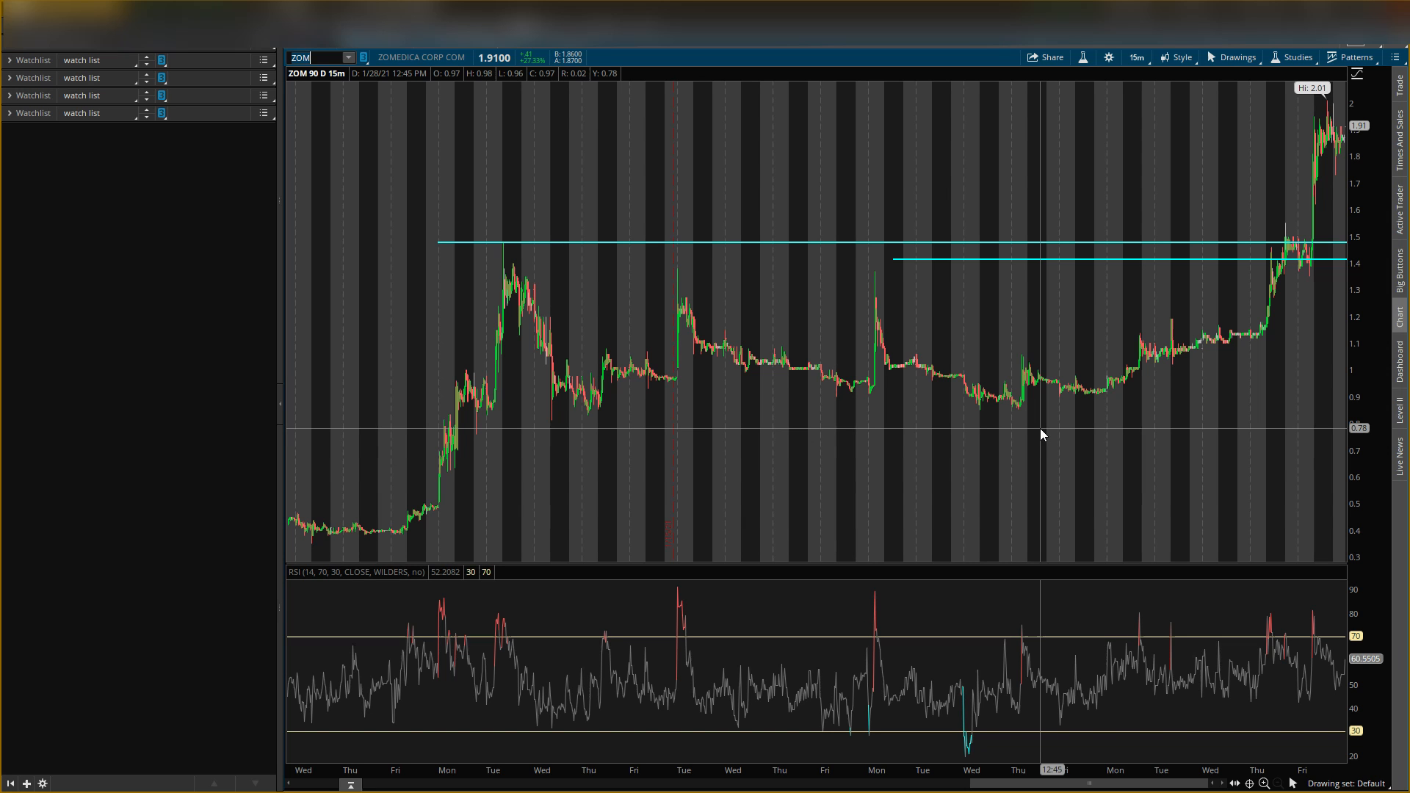
pyautogui.moveTo(1128, 340)
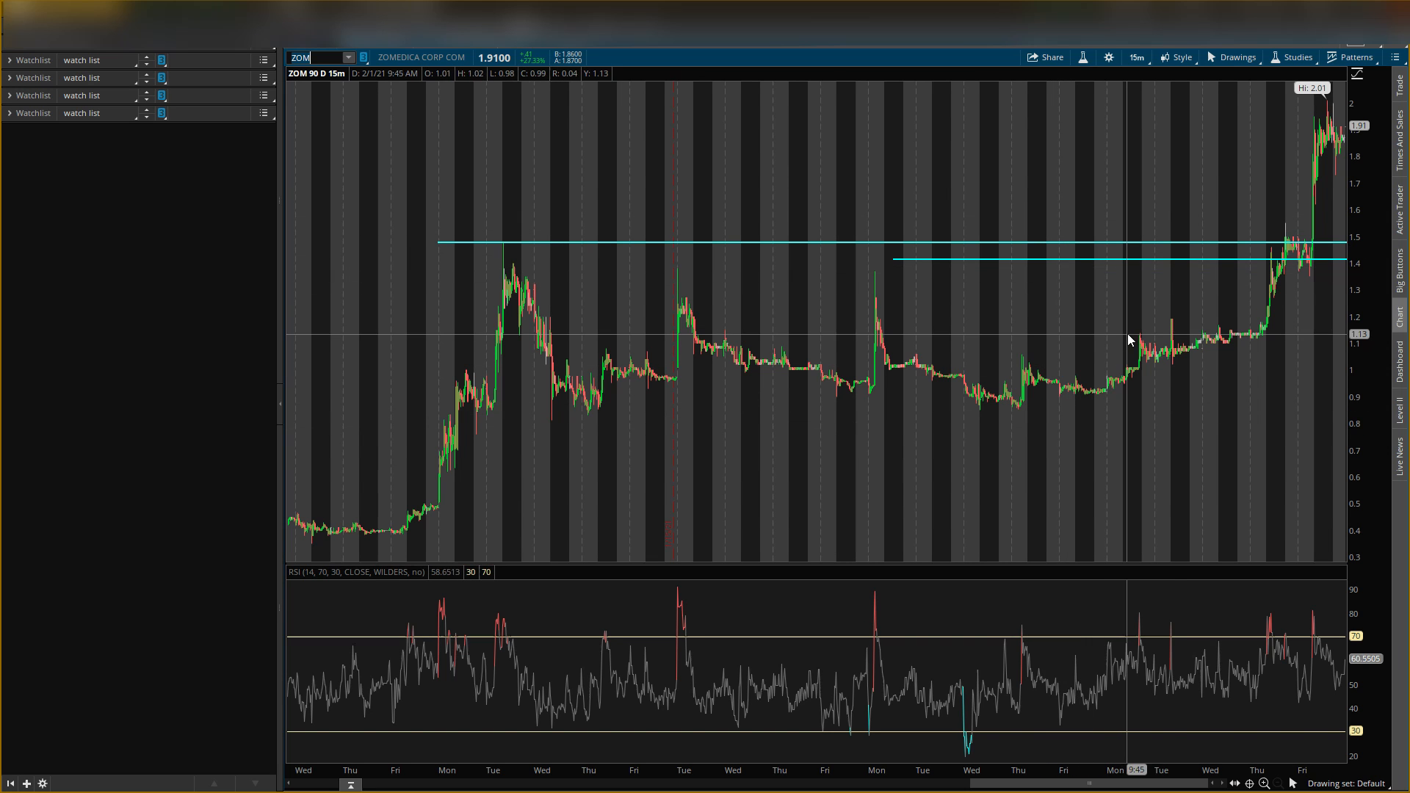
pyautogui.moveTo(1123, 247)
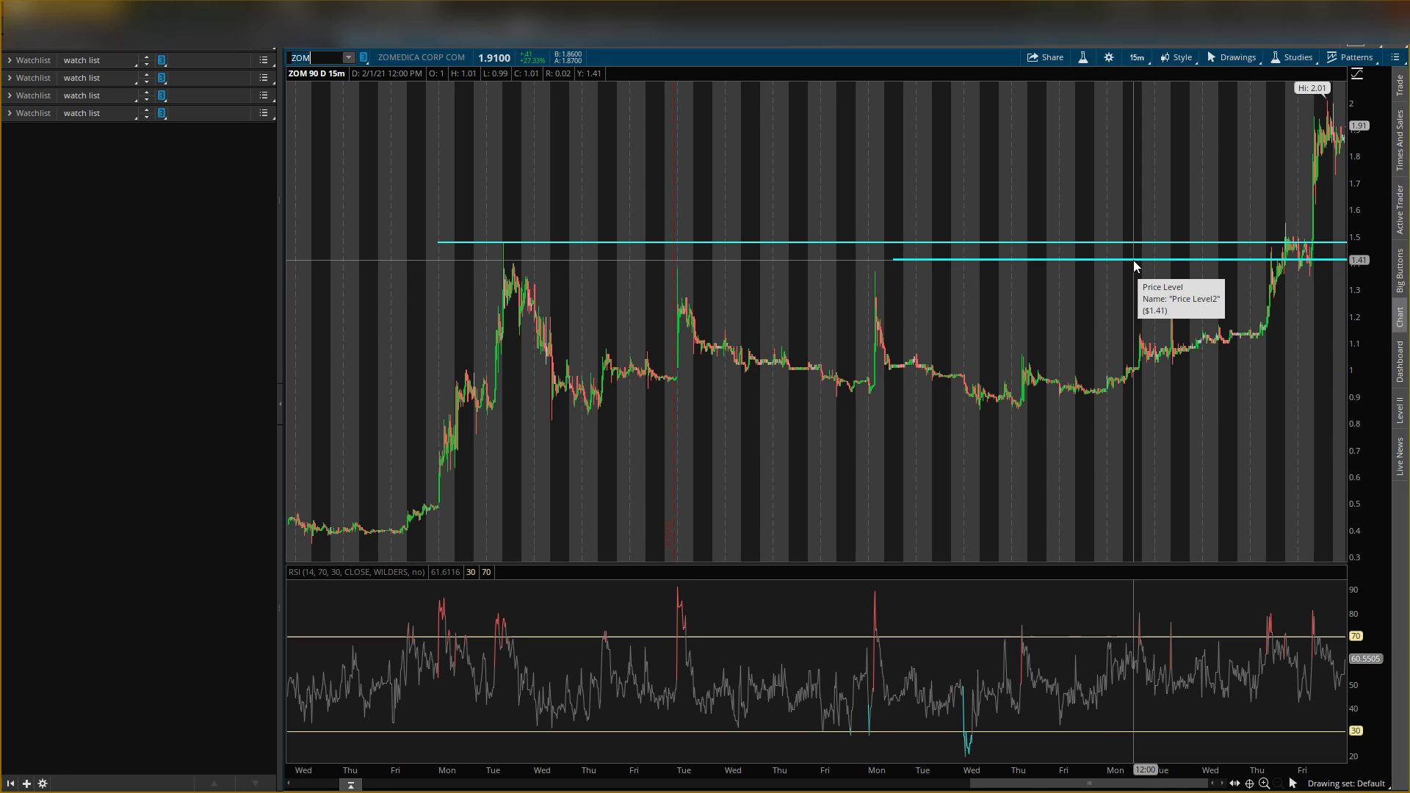
pyautogui.moveTo(1084, 372)
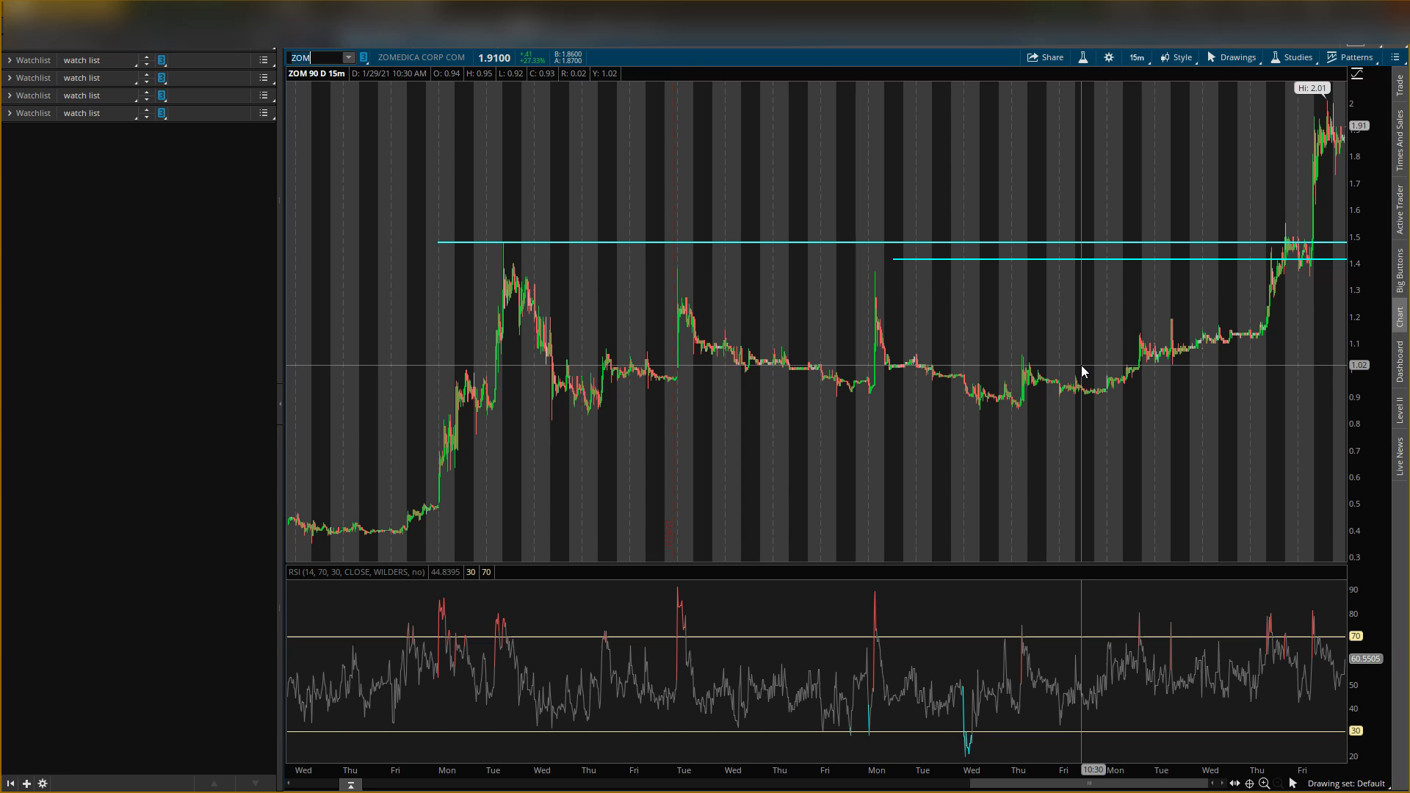
pyautogui.moveTo(1031, 397)
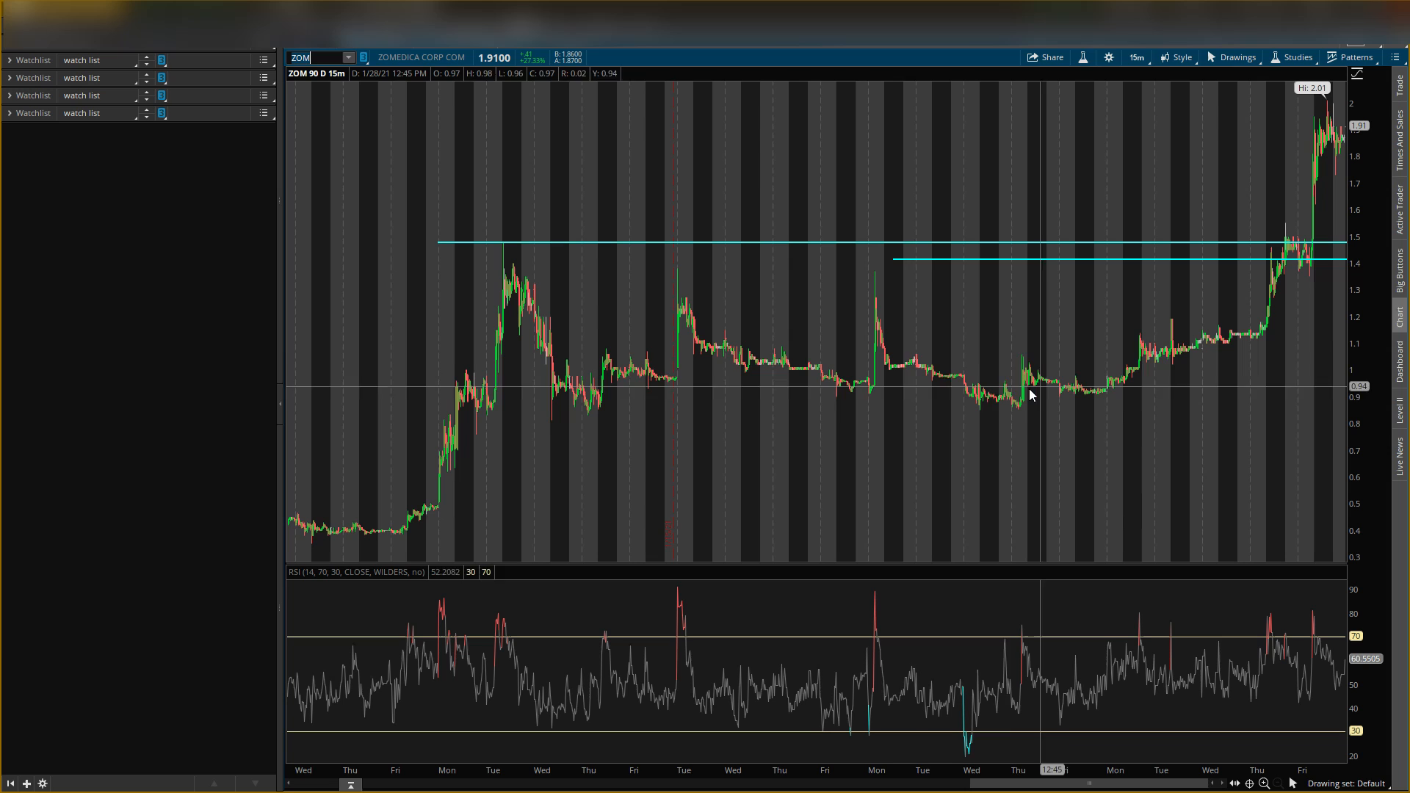
pyautogui.moveTo(902, 363)
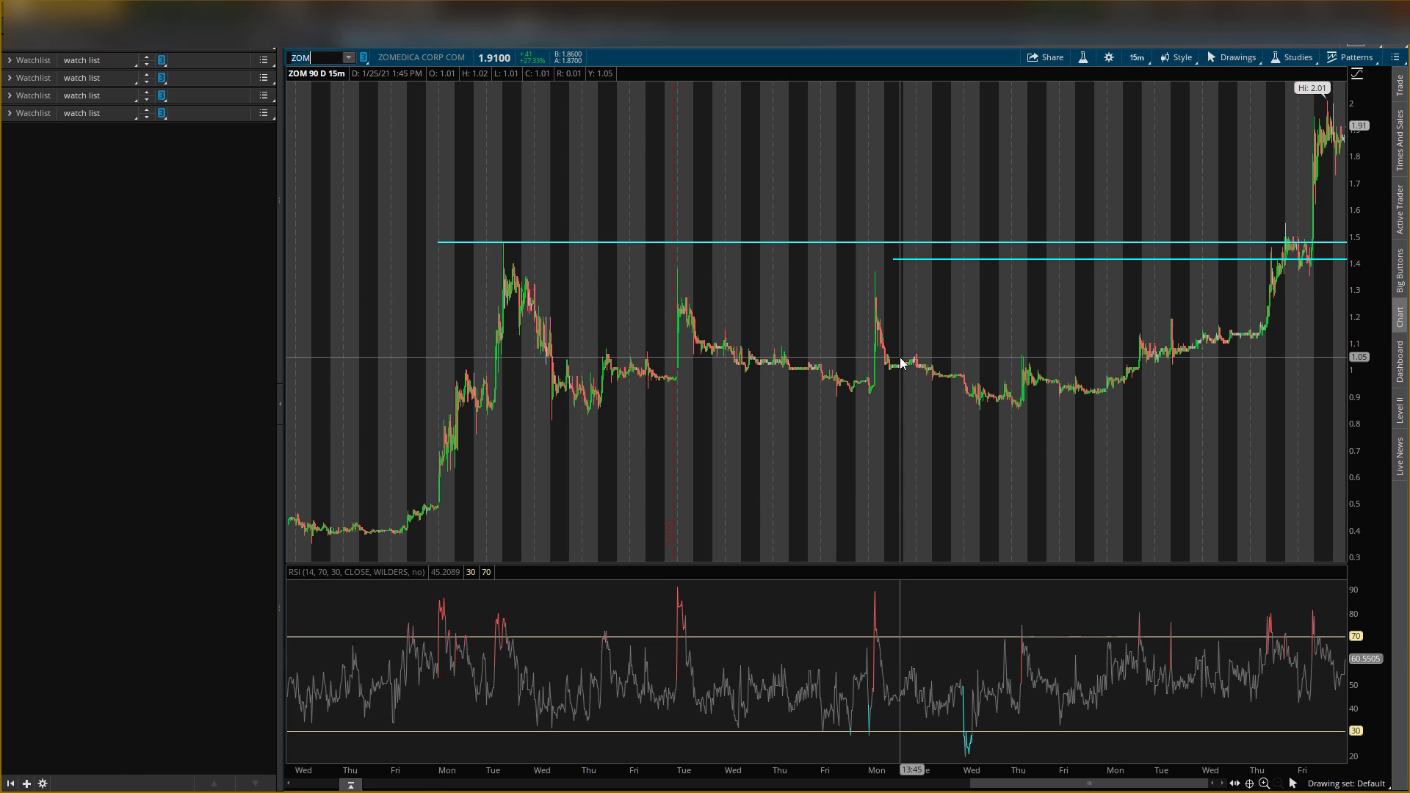
pyautogui.moveTo(1334, 232)
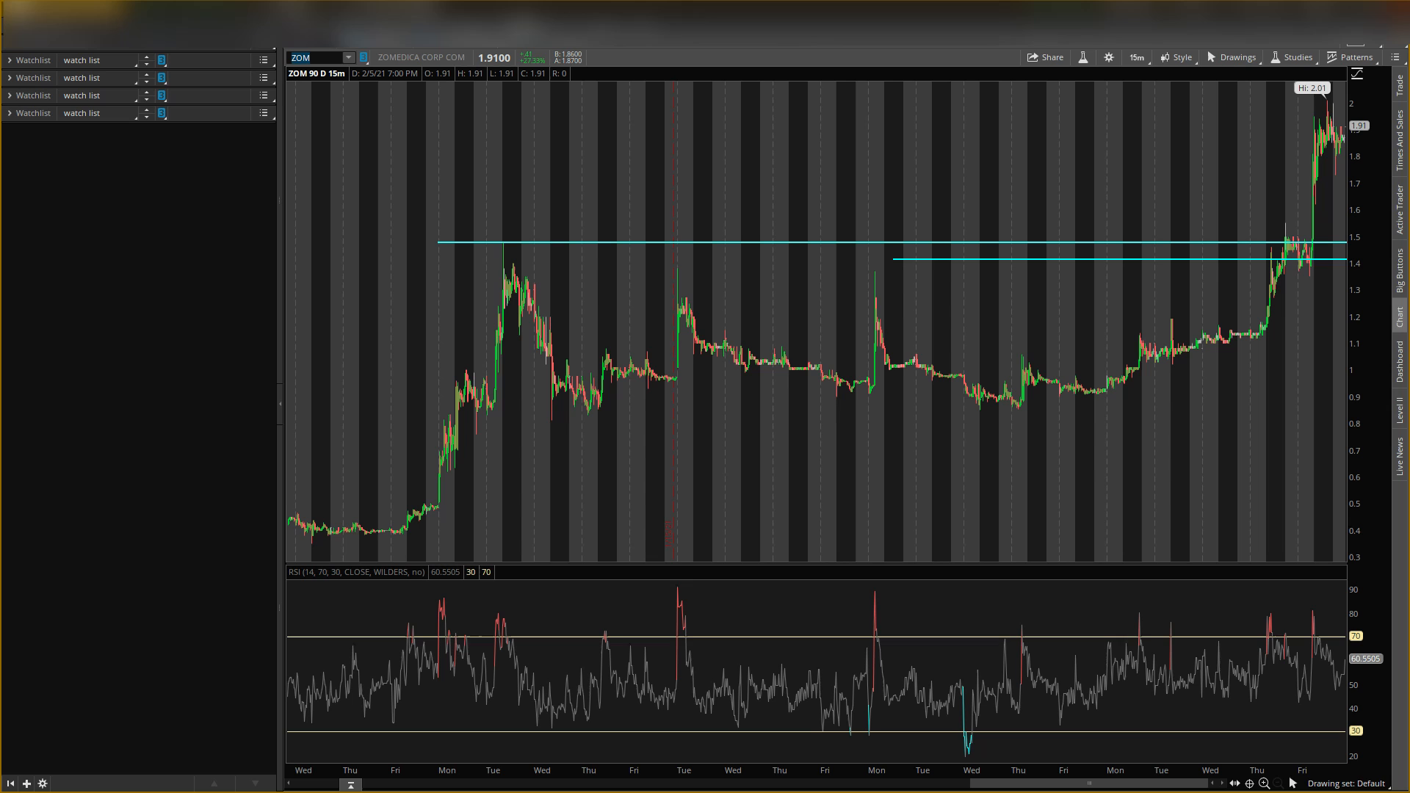
pyautogui.moveTo(476, 244)
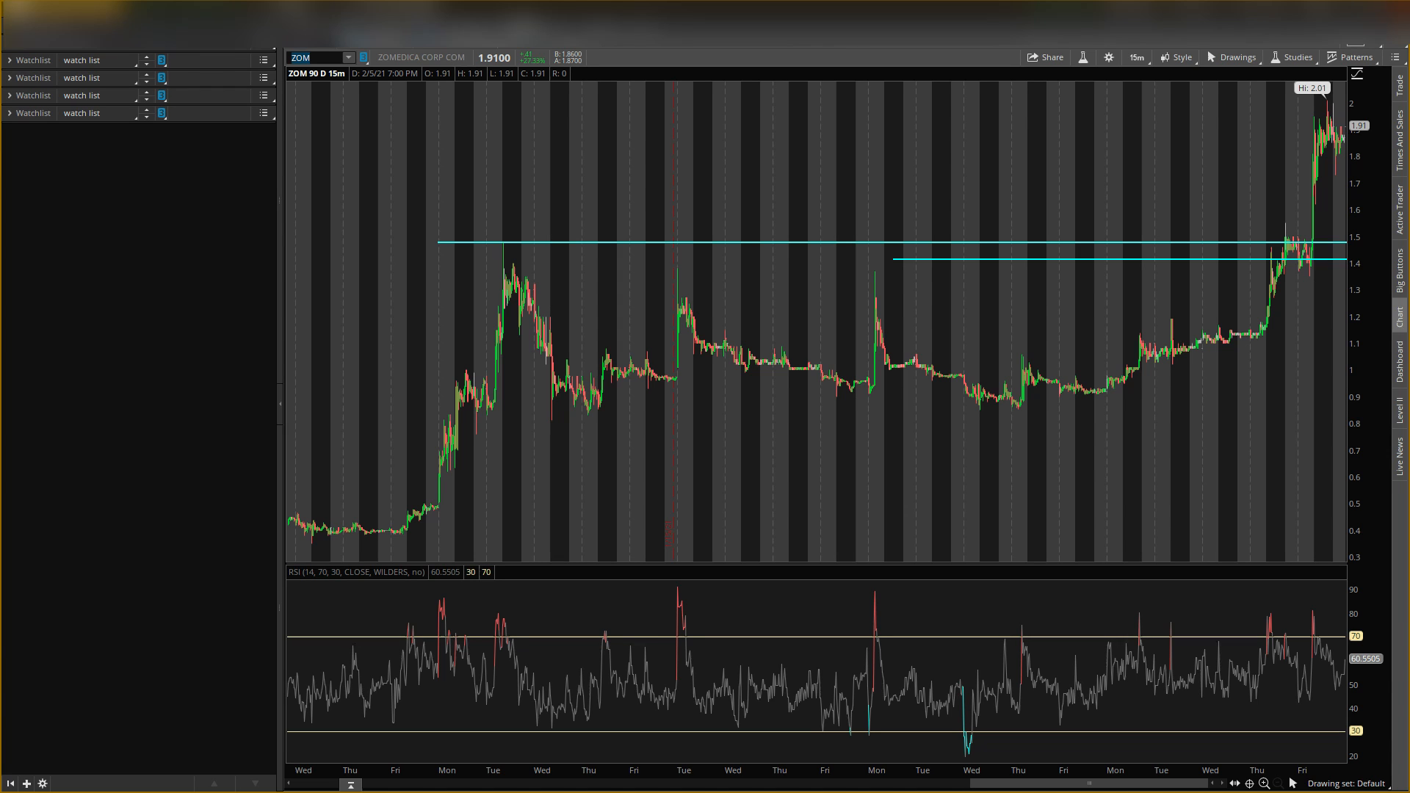
pyautogui.moveTo(740, 284)
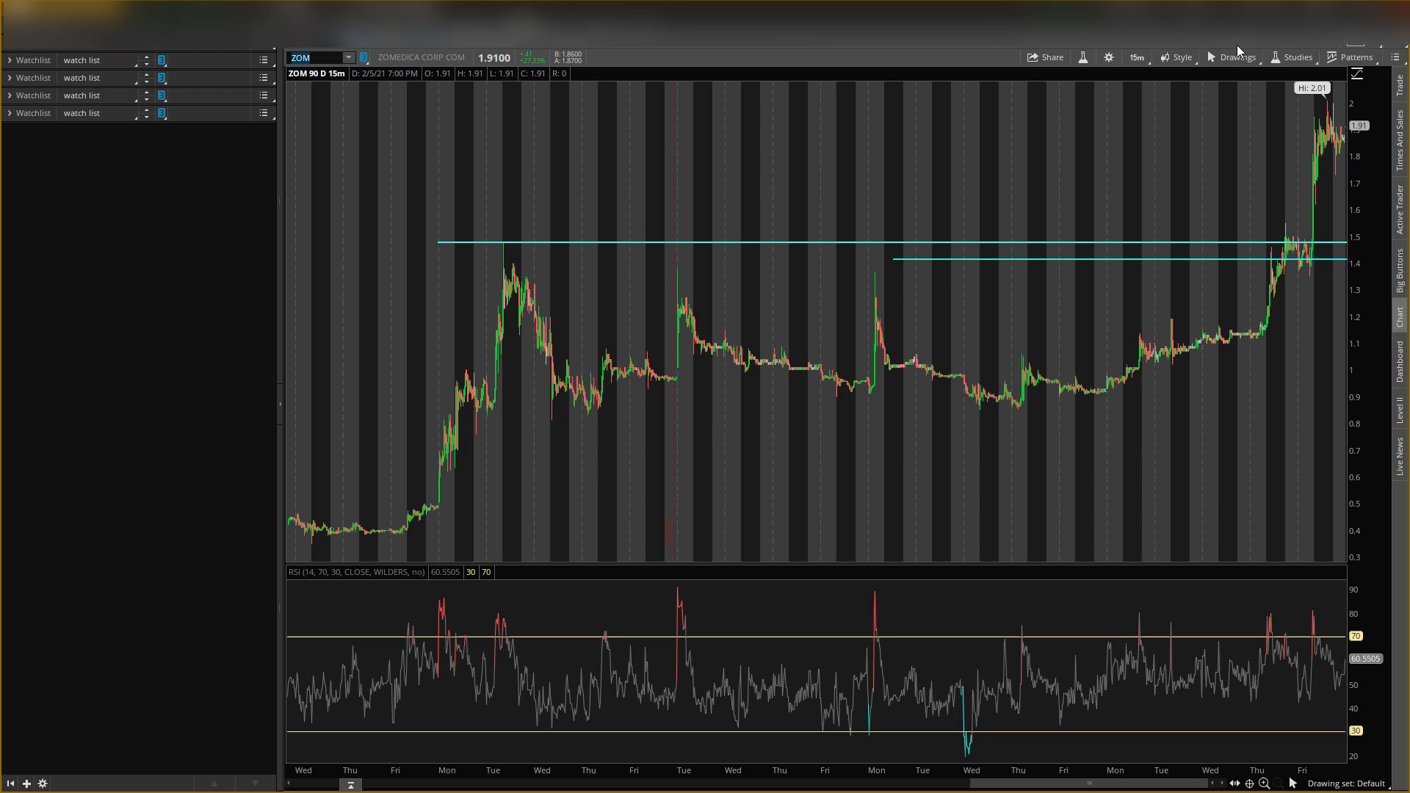
pyautogui.moveTo(1307, 289)
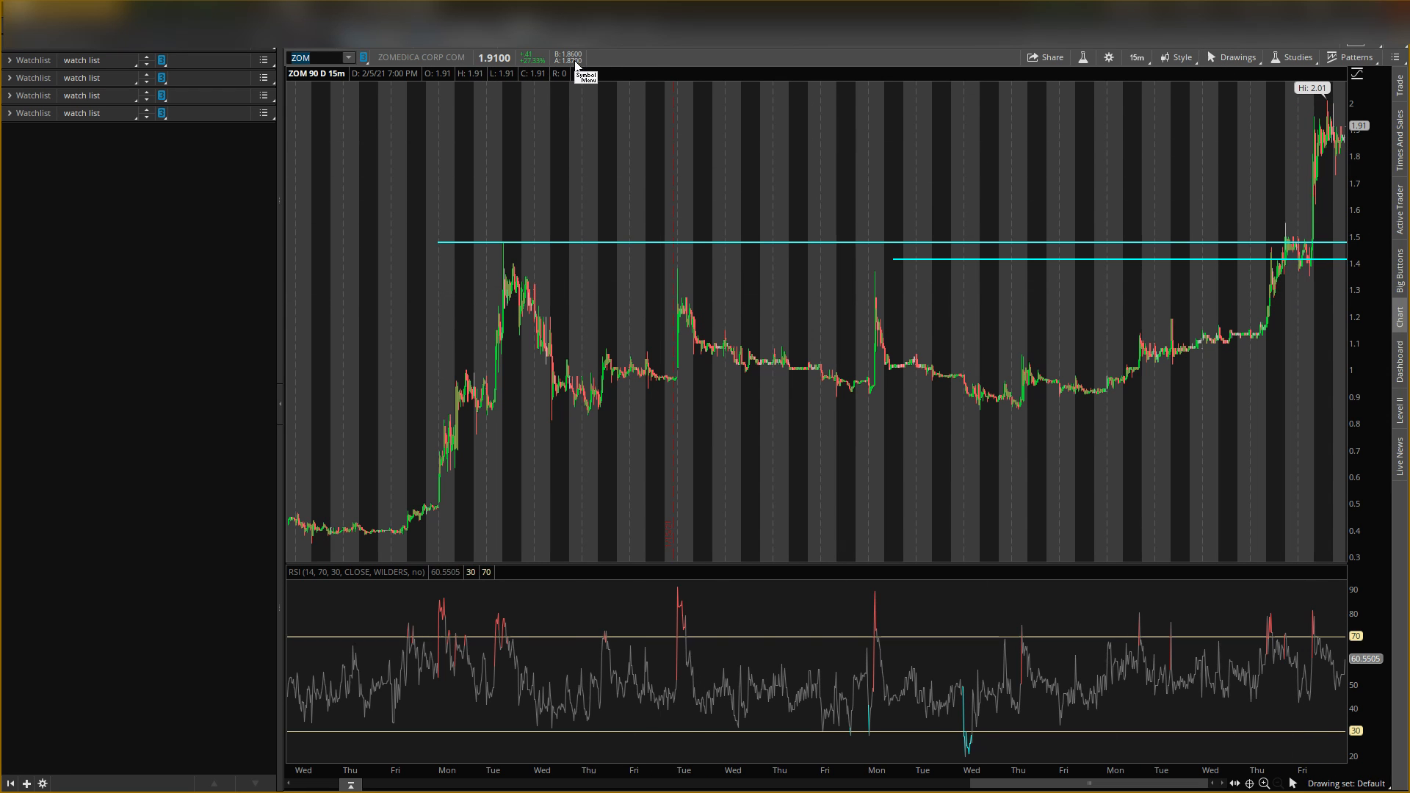
pyautogui.moveTo(594, 121)
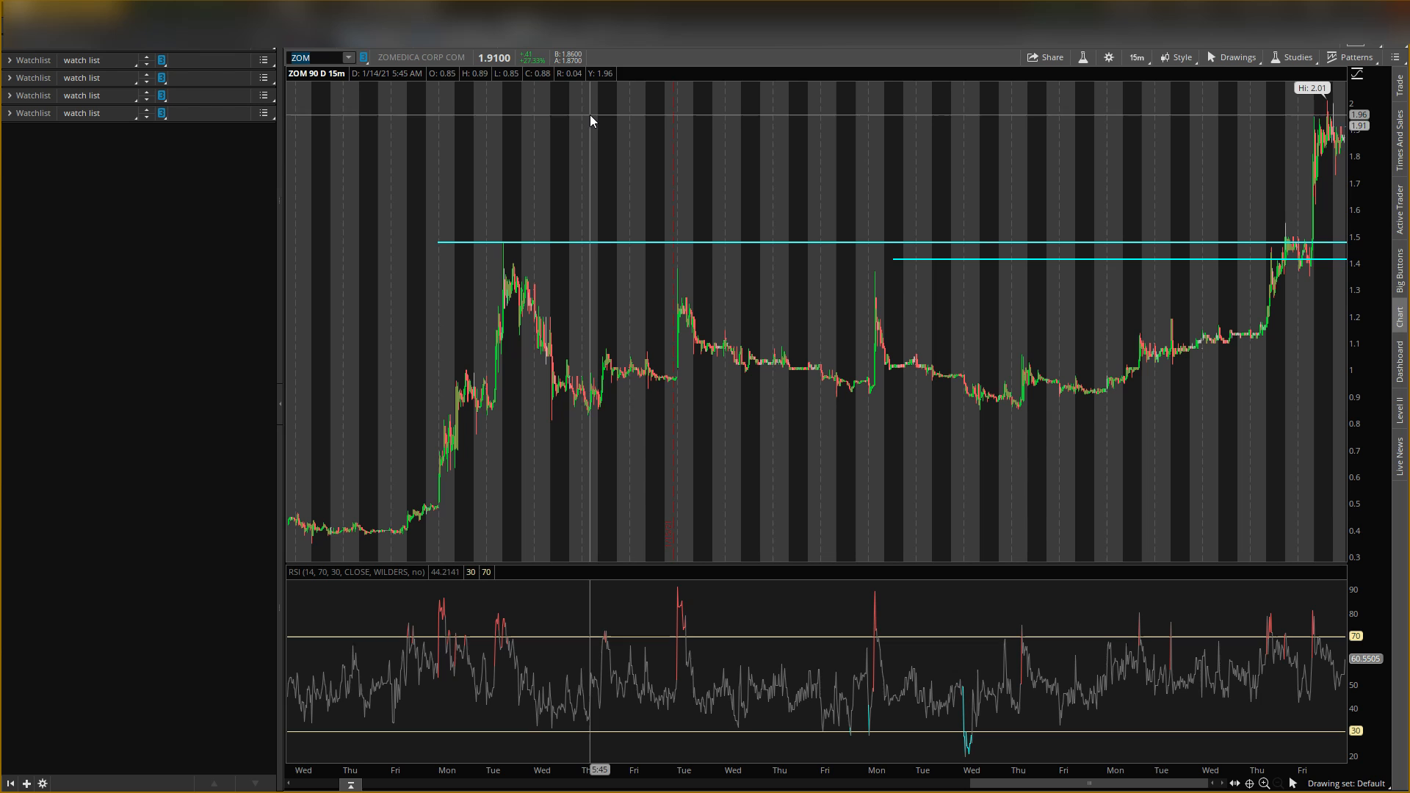
pyautogui.moveTo(1325, 267)
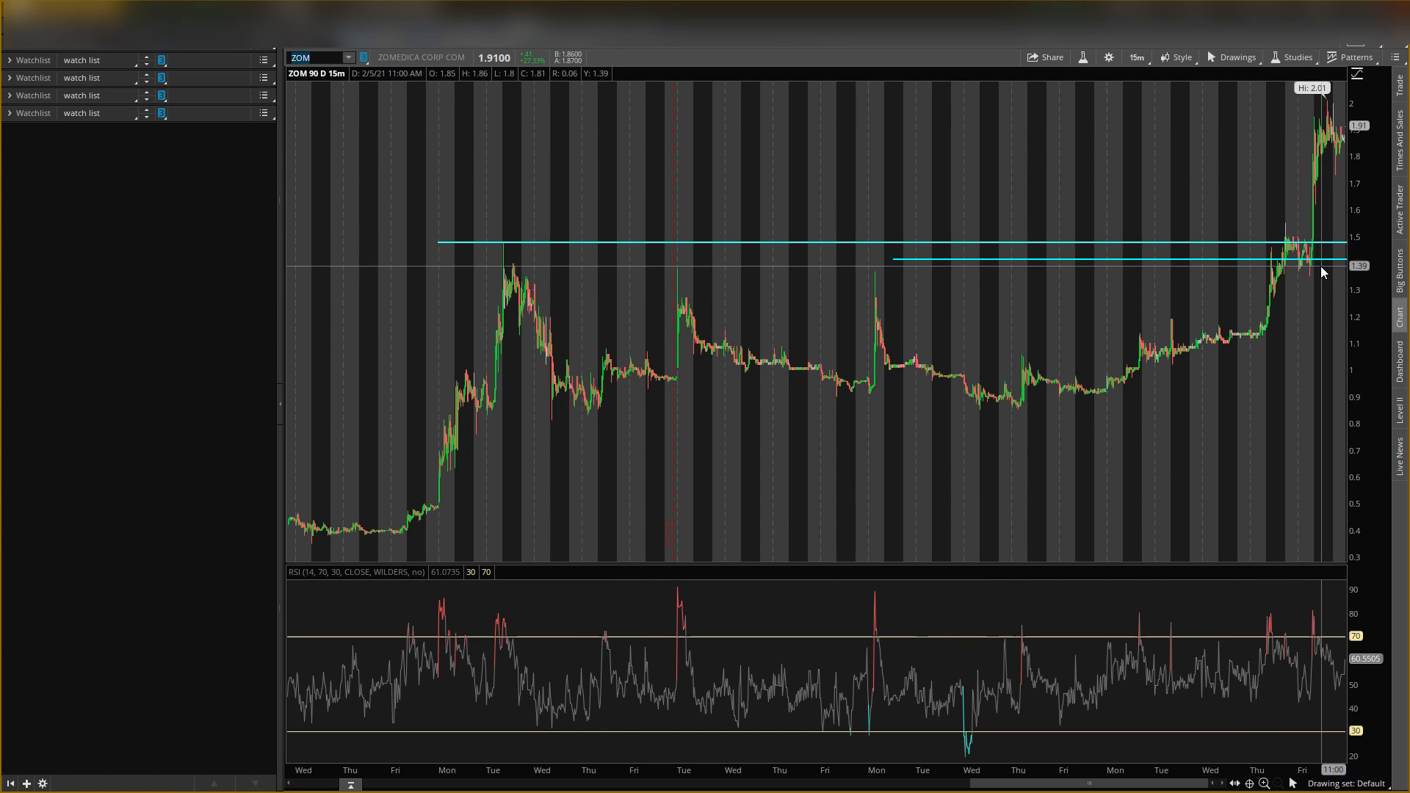
pyautogui.moveTo(1319, 300)
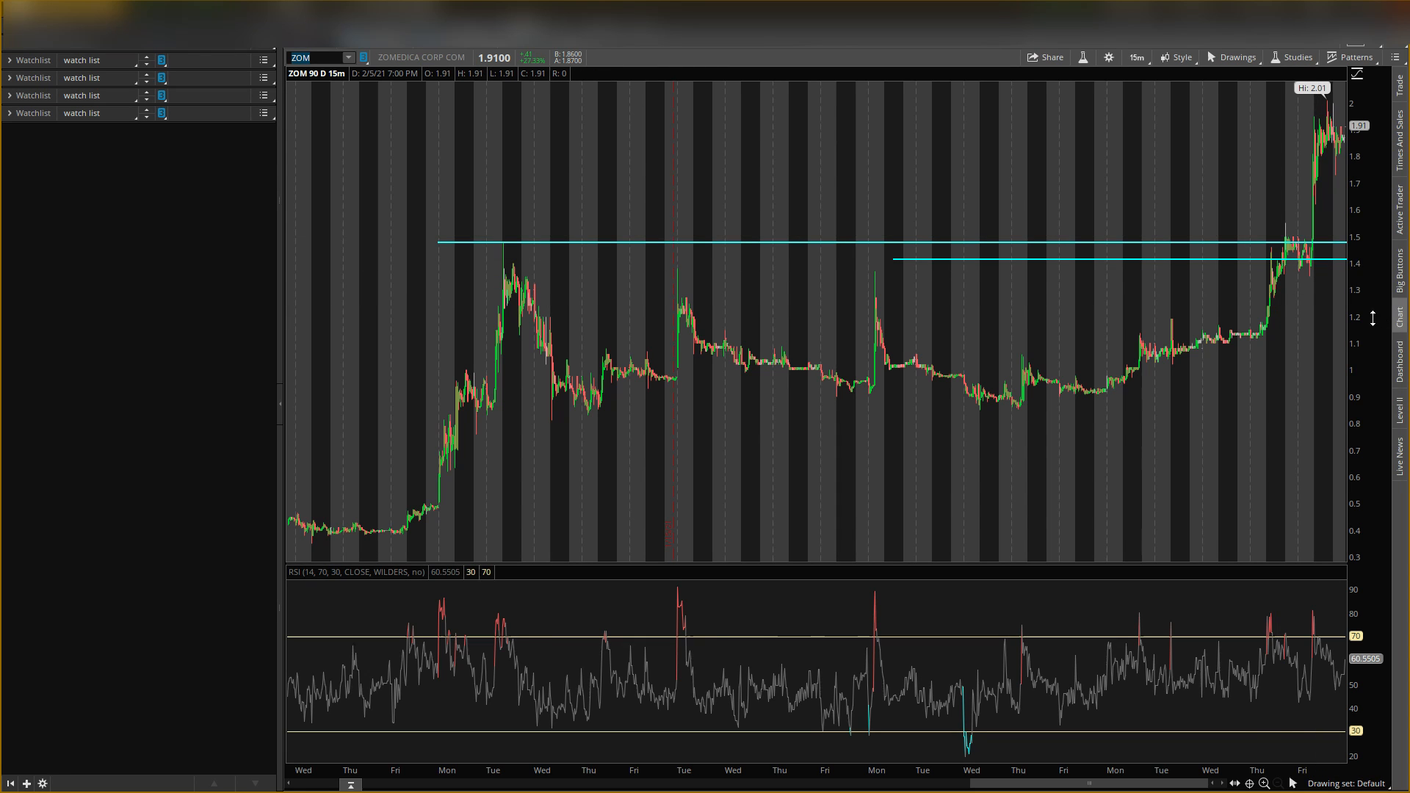
pyautogui.moveTo(1323, 271)
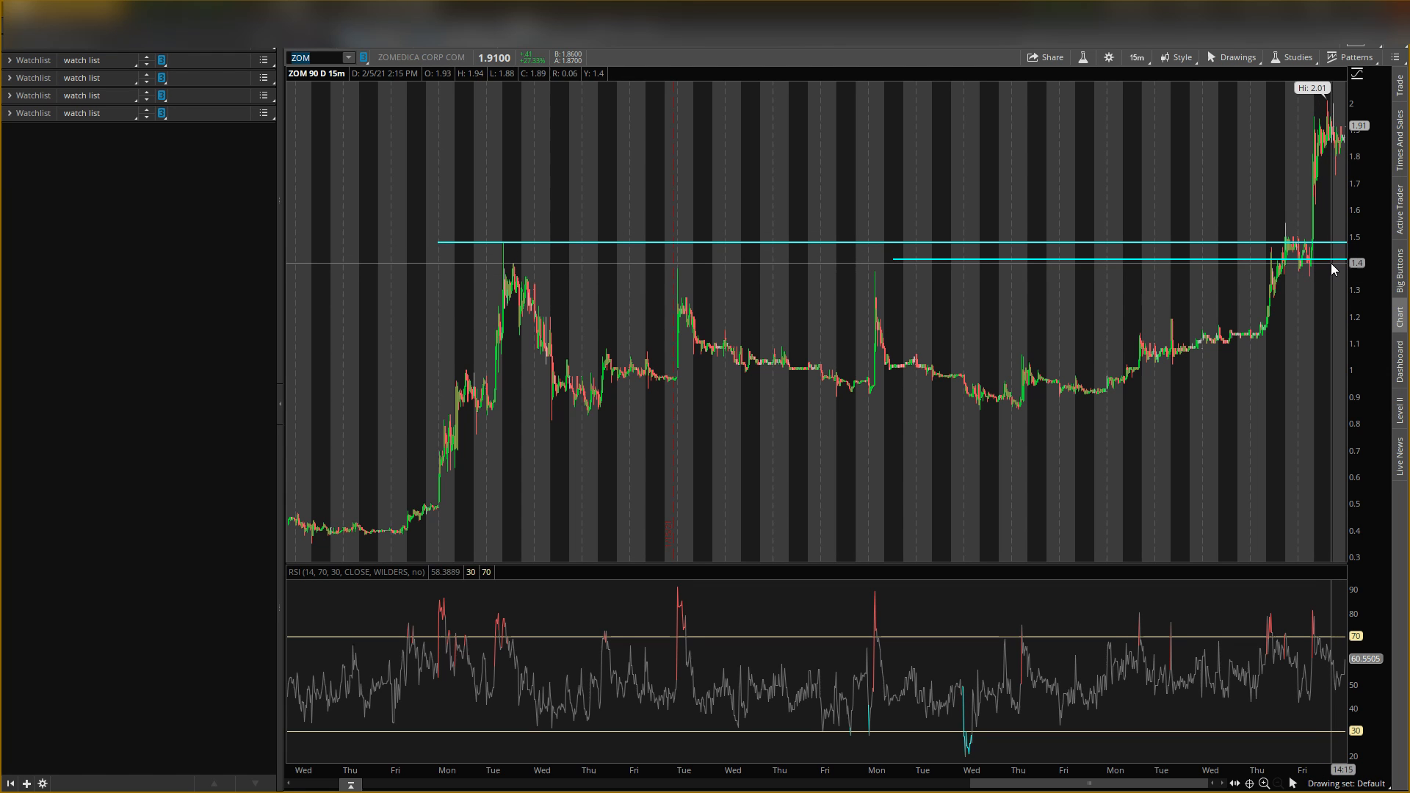
pyautogui.moveTo(1301, 255)
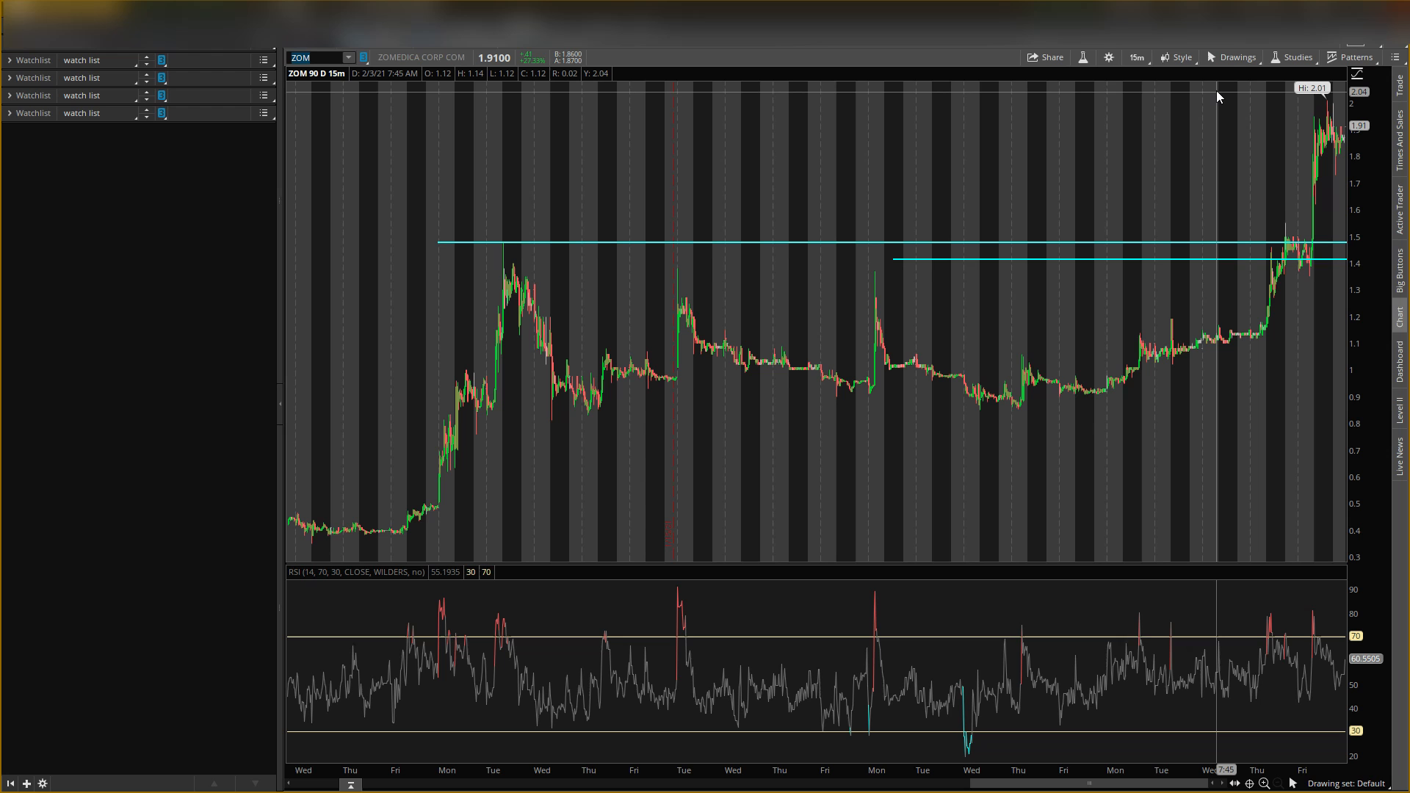
pyautogui.moveTo(1208, 117)
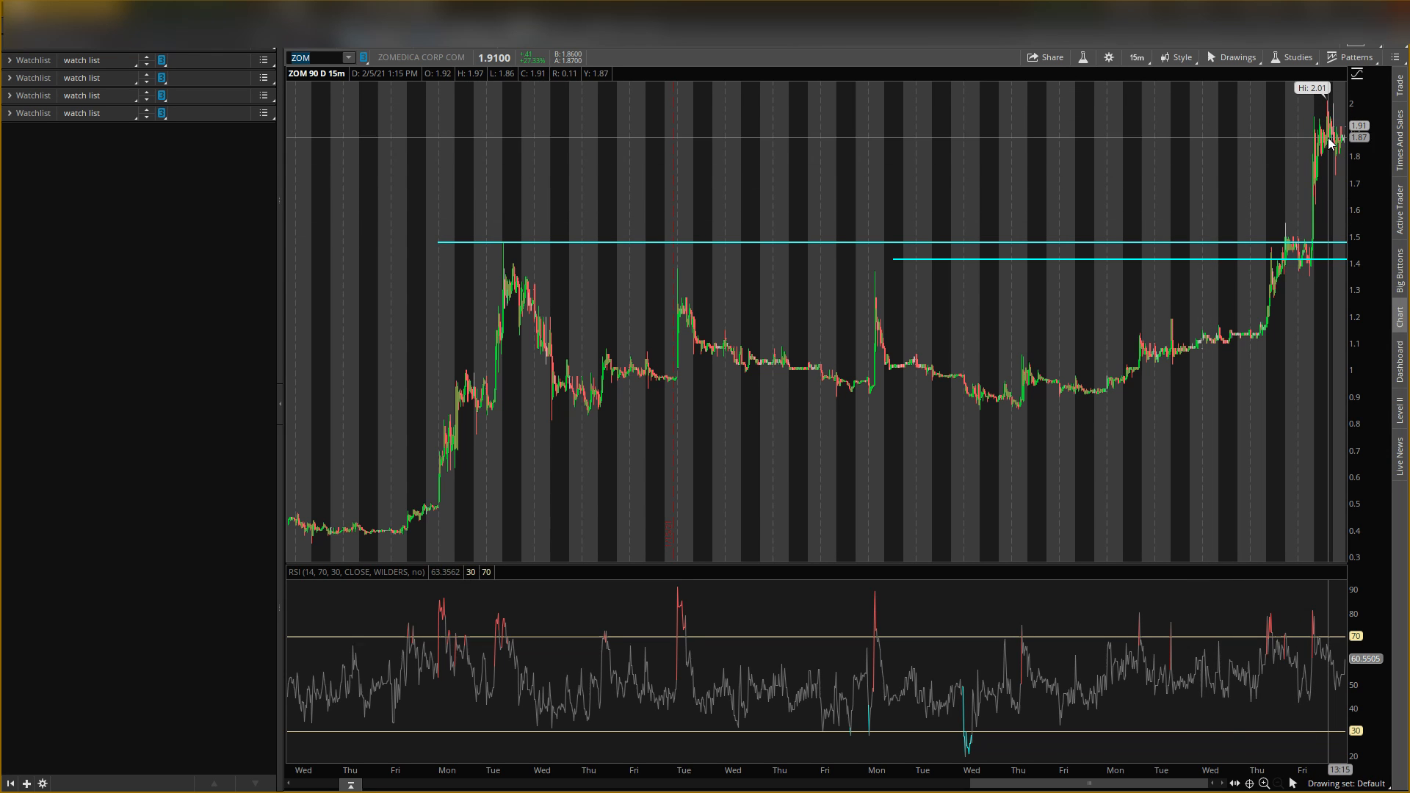
pyautogui.moveTo(1255, 366)
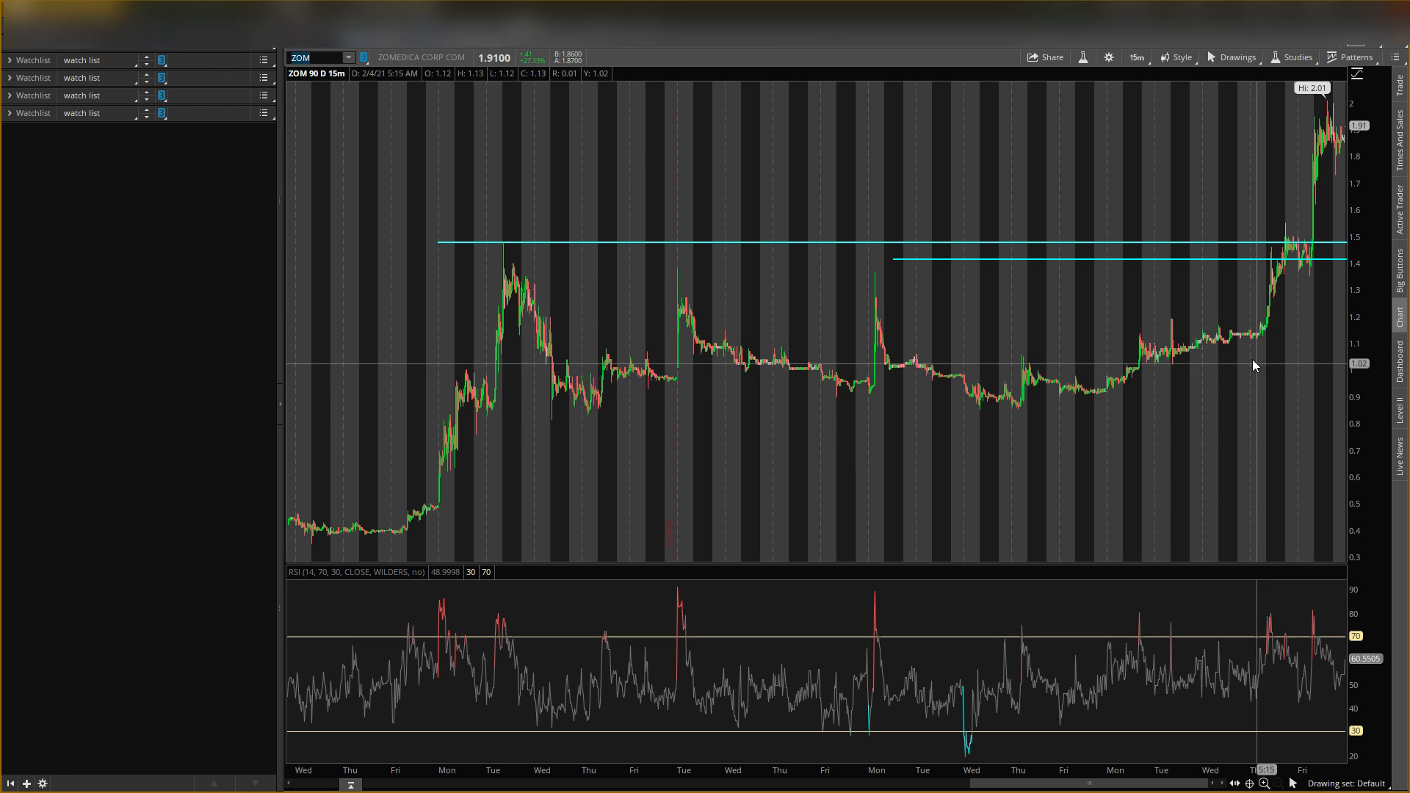
pyautogui.rightClick(1255, 364)
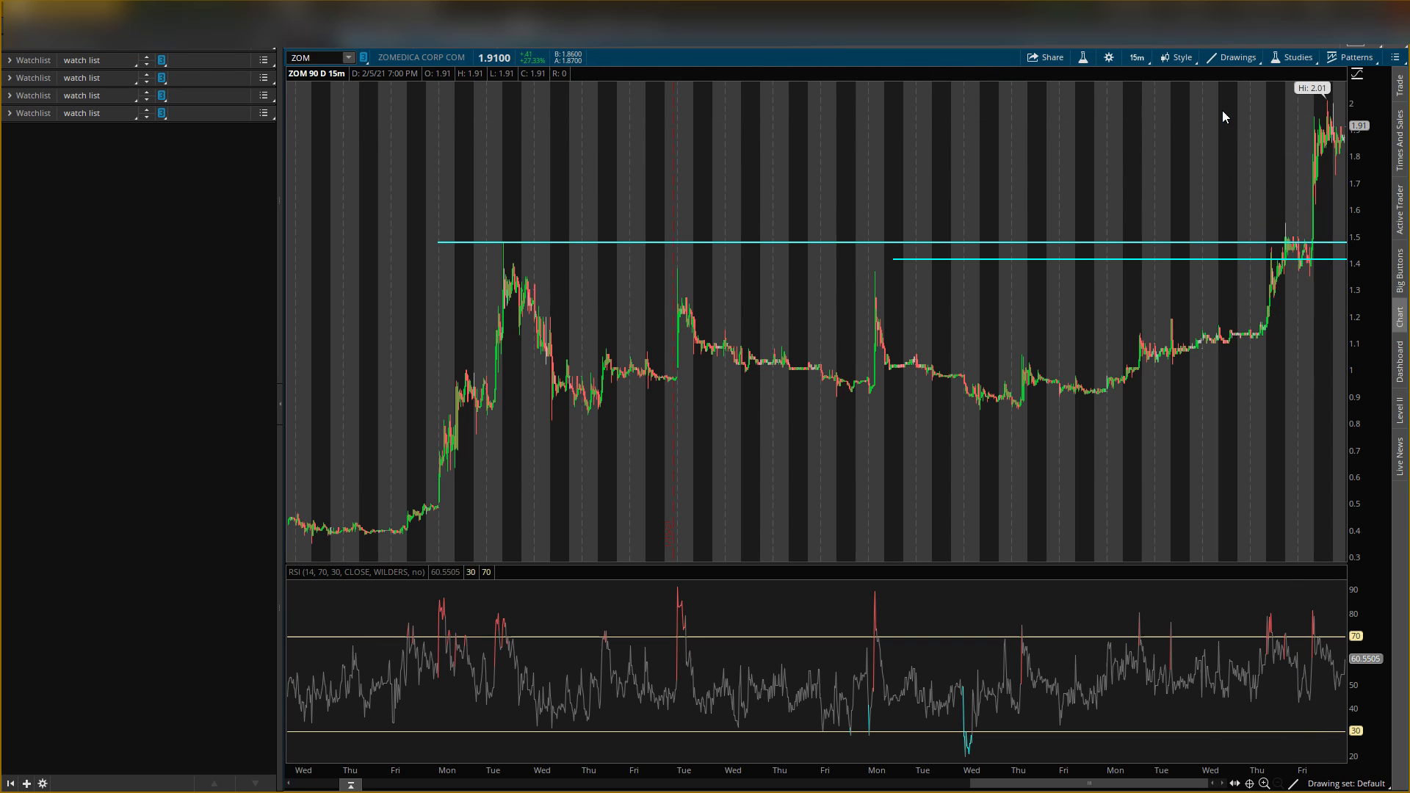
pyautogui.moveTo(1221, 113); pyautogui.dragTo(1265, 310)
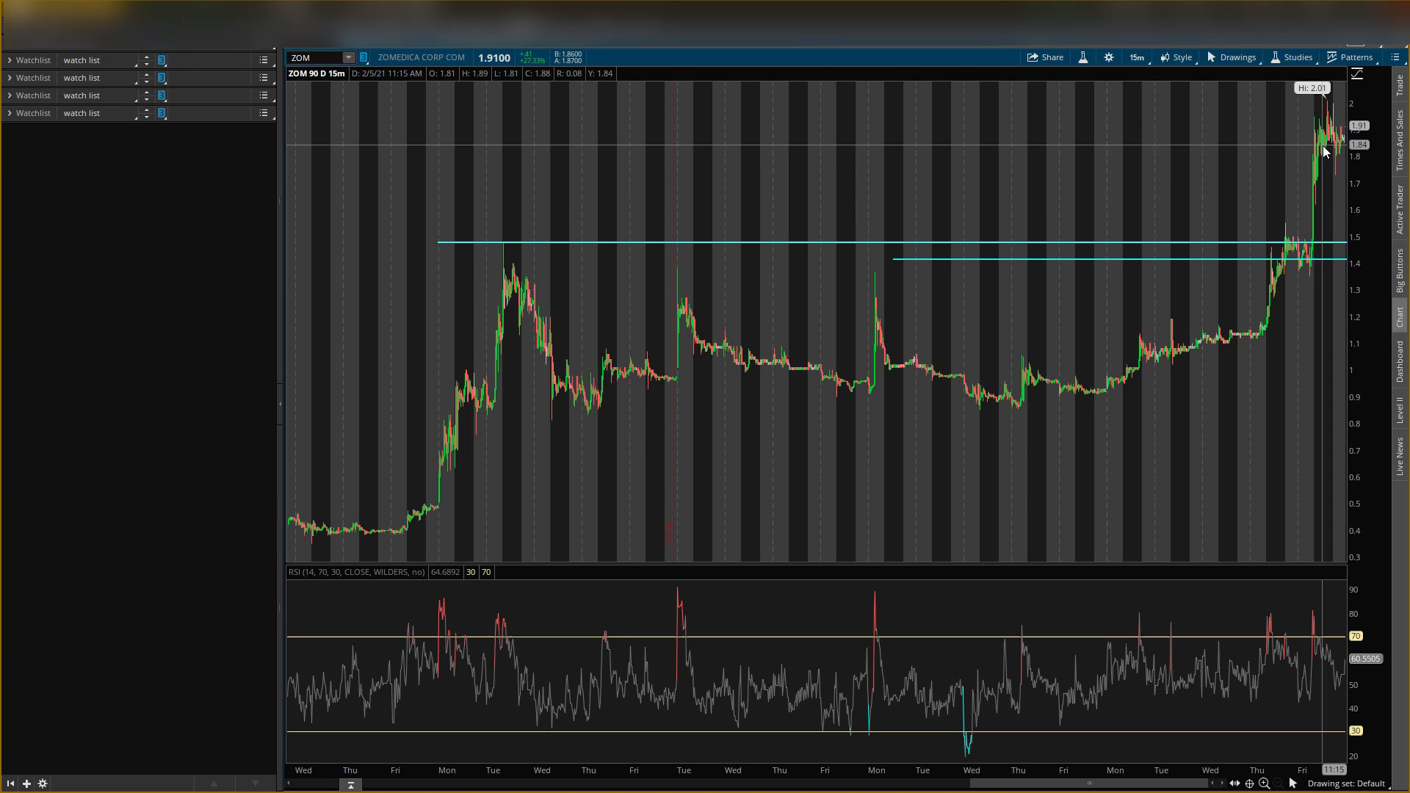
pyautogui.moveTo(1312, 142)
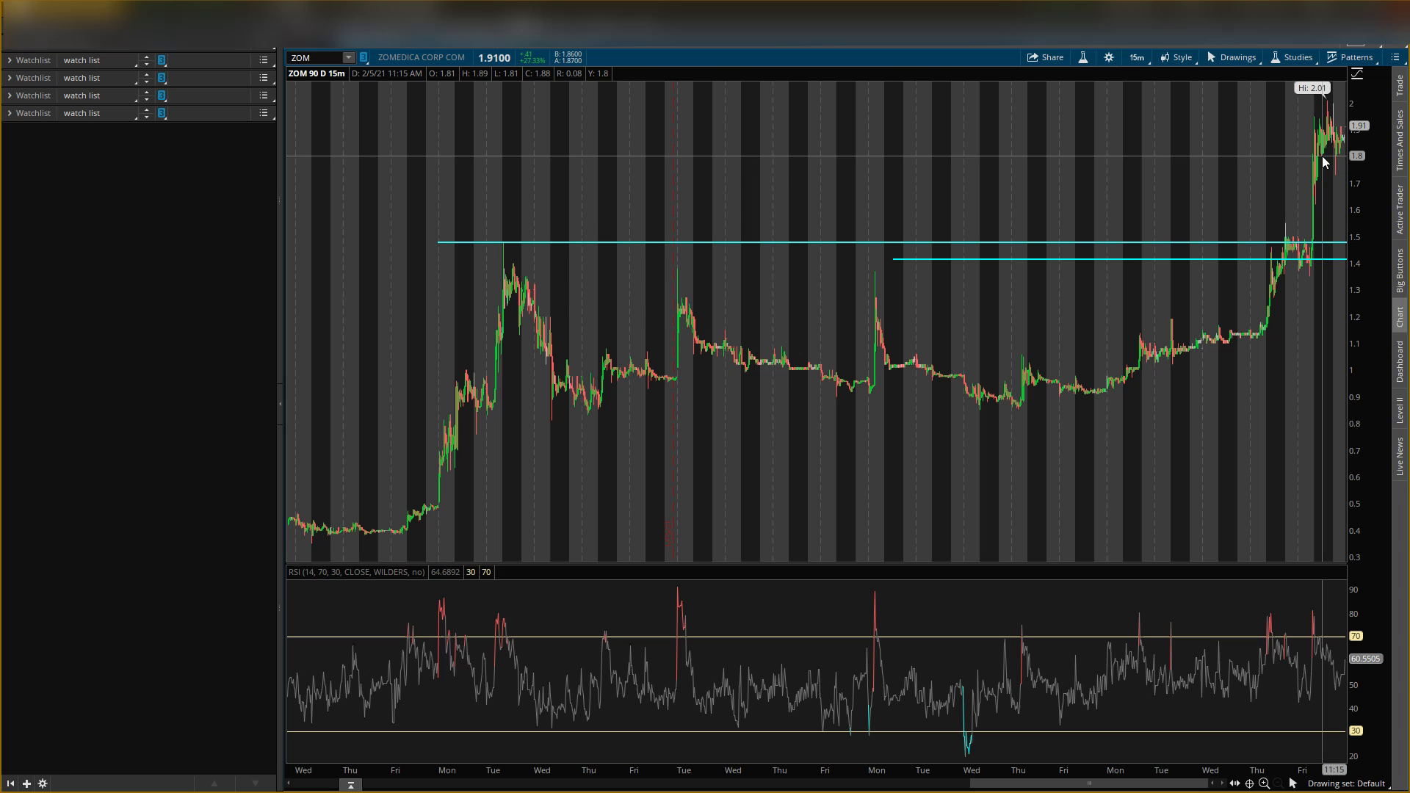
pyautogui.moveTo(1328, 262)
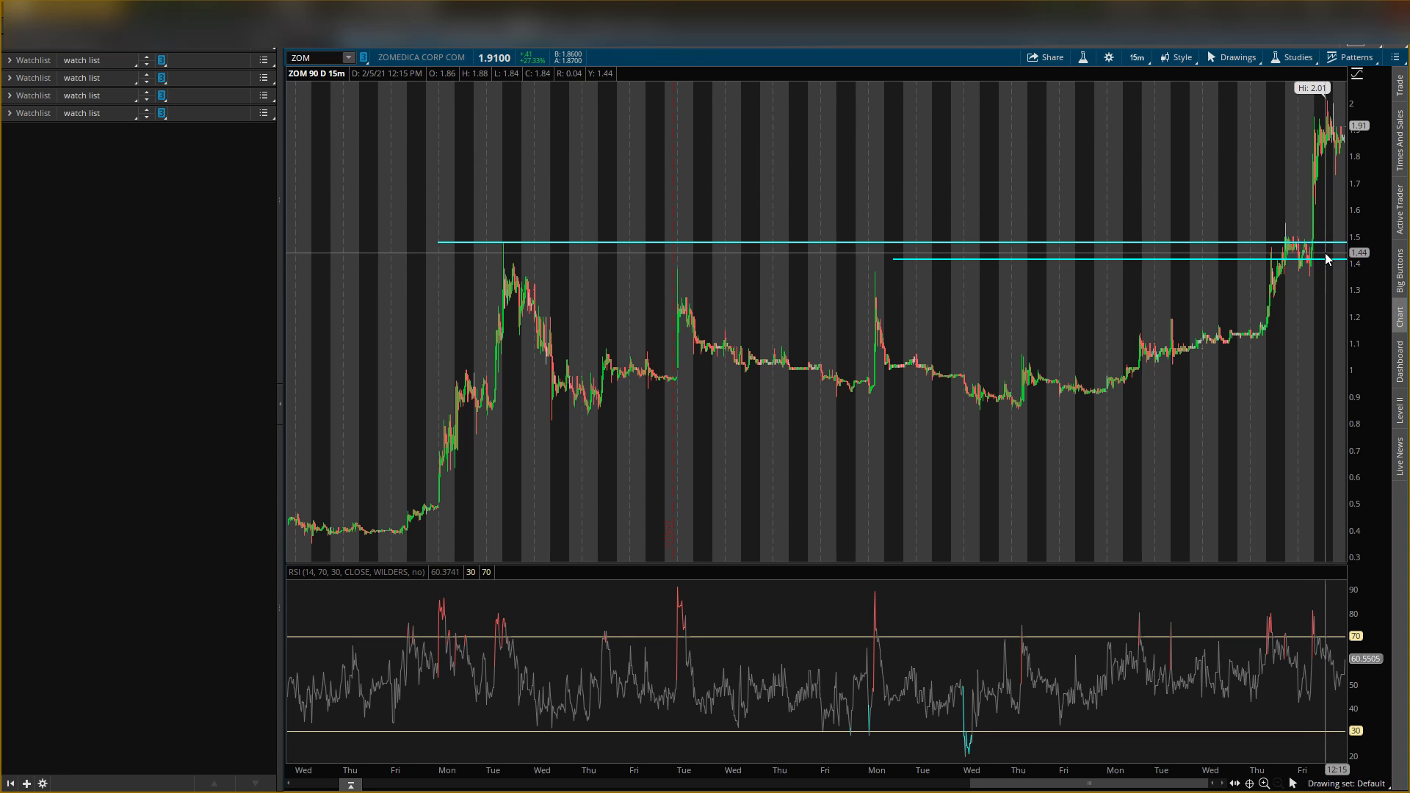
pyautogui.moveTo(1316, 303)
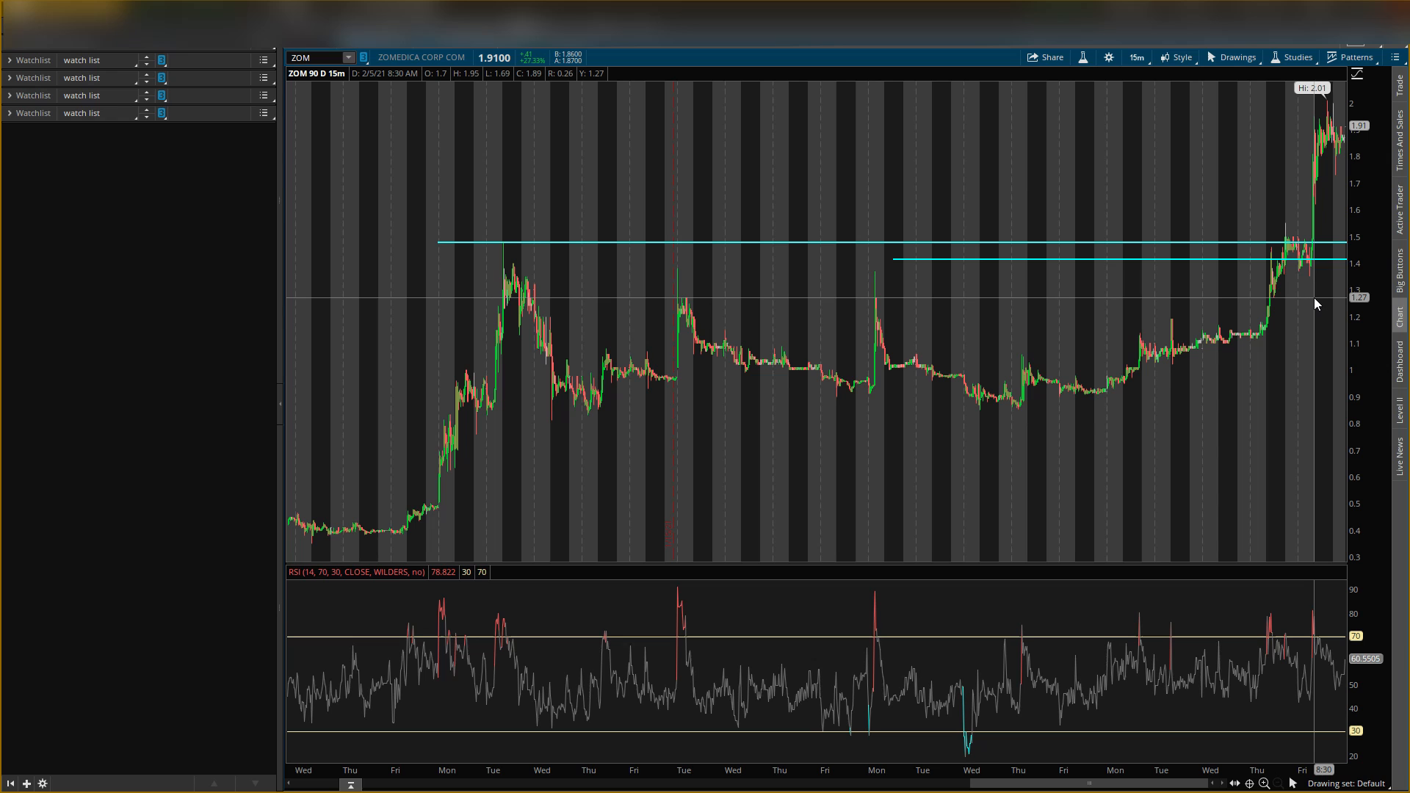
pyautogui.moveTo(1311, 312)
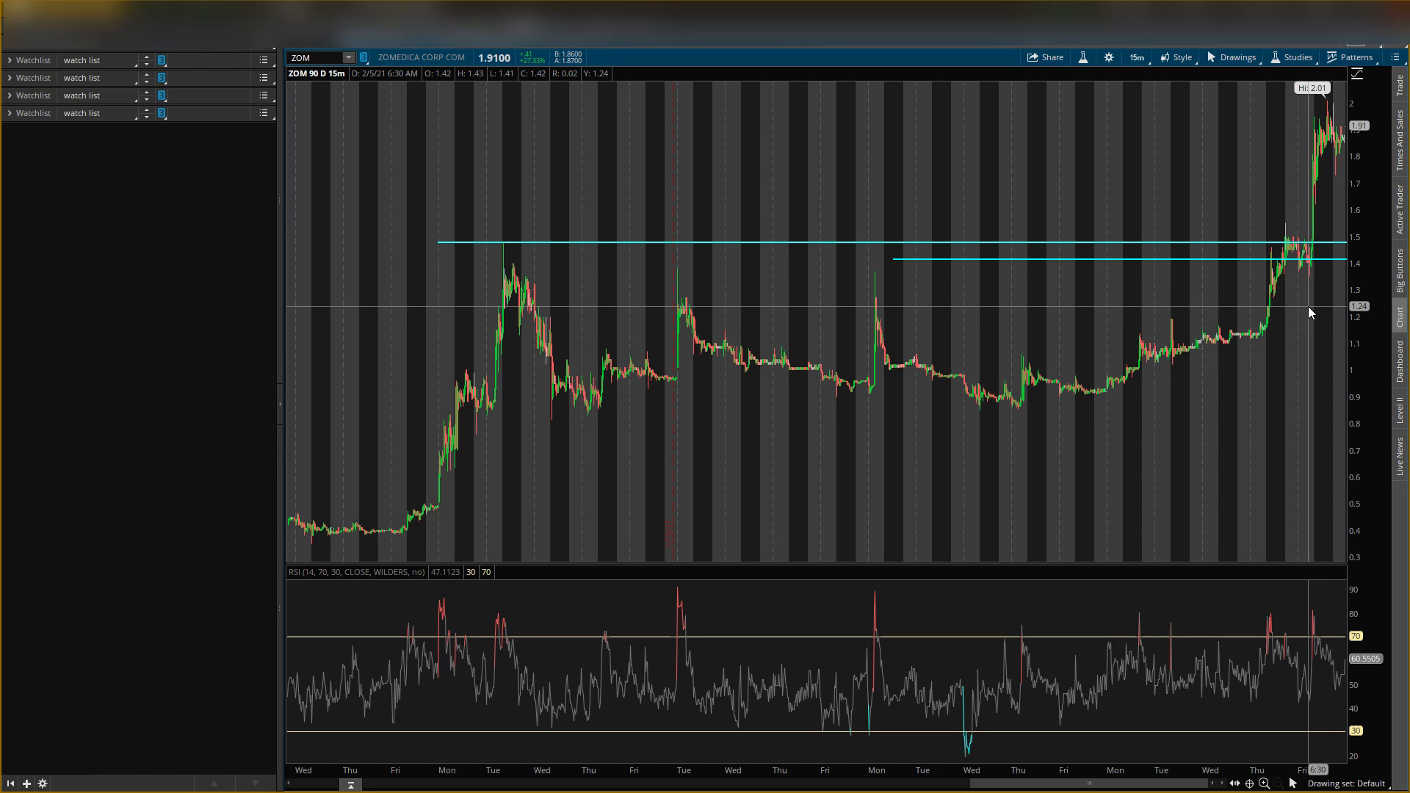
pyautogui.moveTo(1315, 163)
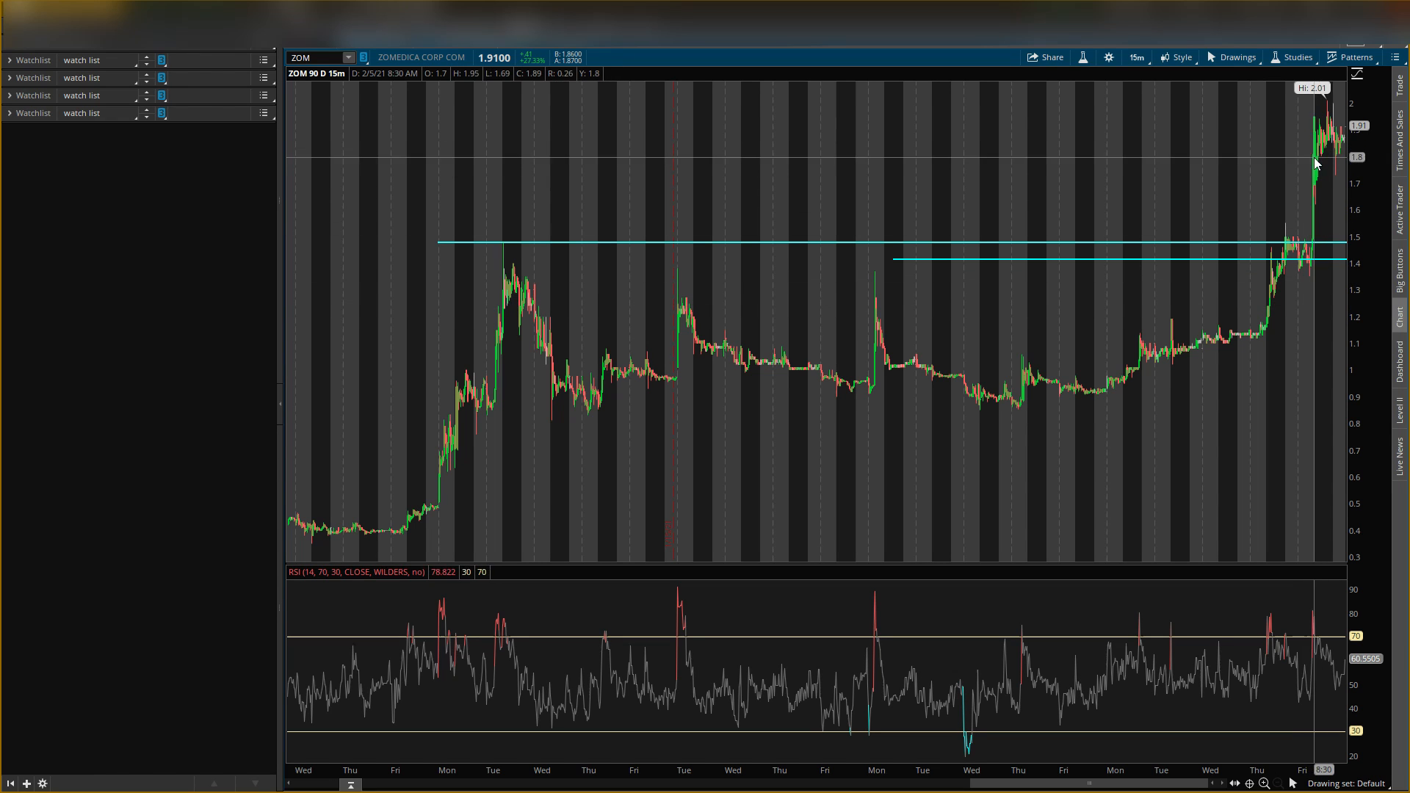